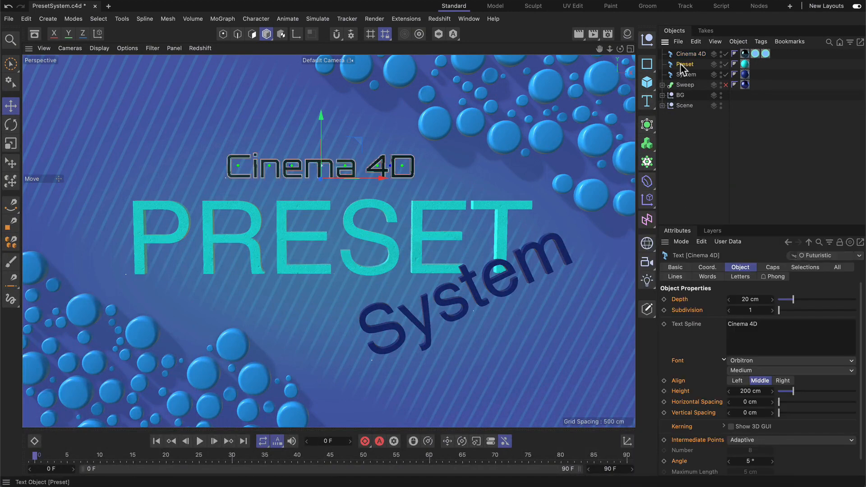
- Save the System text's bevel settings as a preset, then apply the Stepped Inside preset
left_click(685, 64)
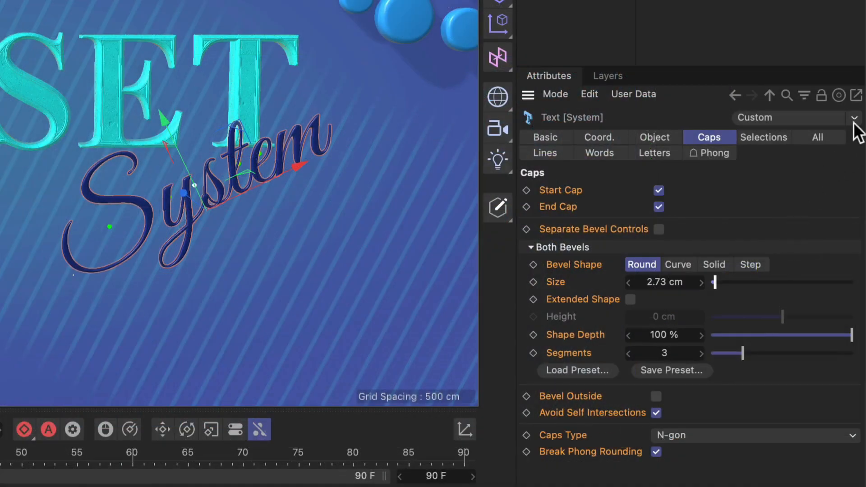
left_click(671, 371)
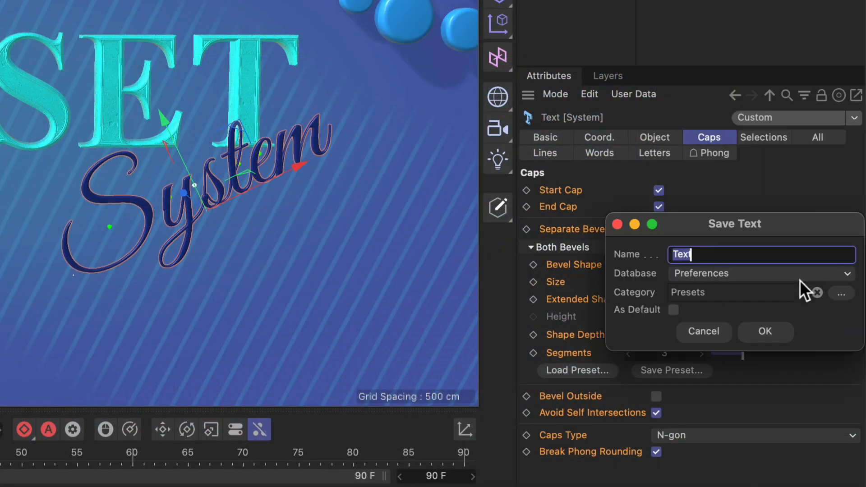
left_click(766, 332)
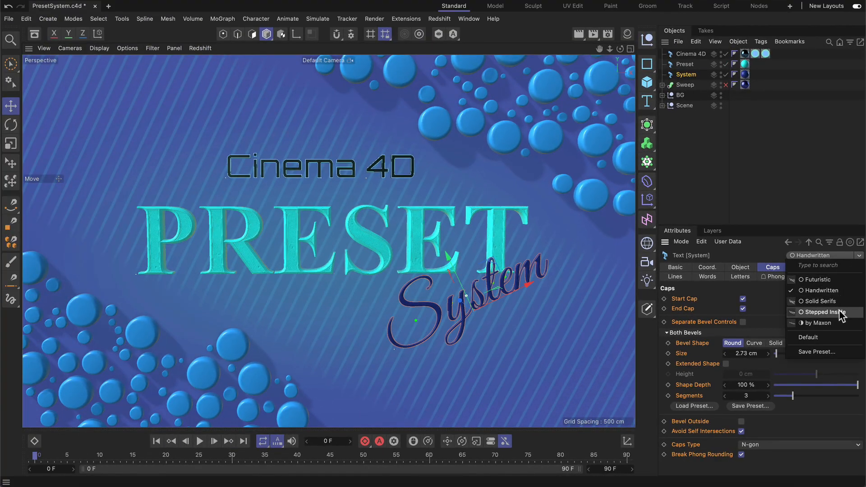
left_click(825, 312)
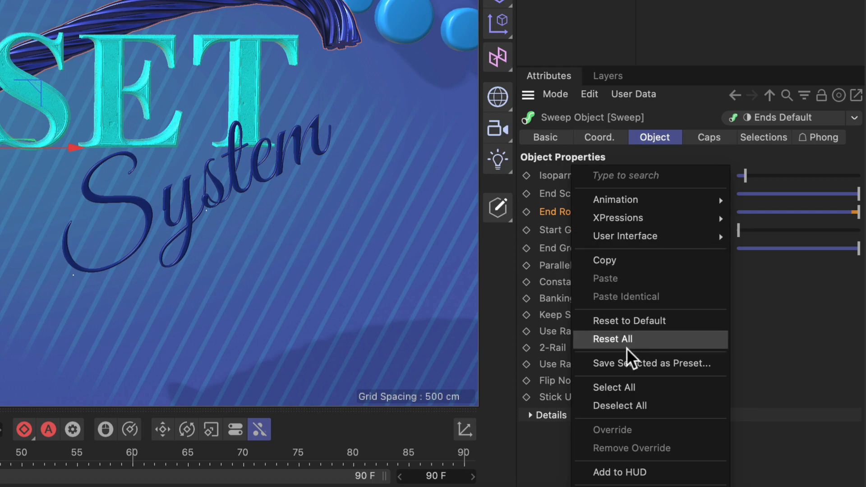
- Save End Rotation as the Twisted 1800° sweep preset and reapply it from the preset dropdown
left_click(651, 364)
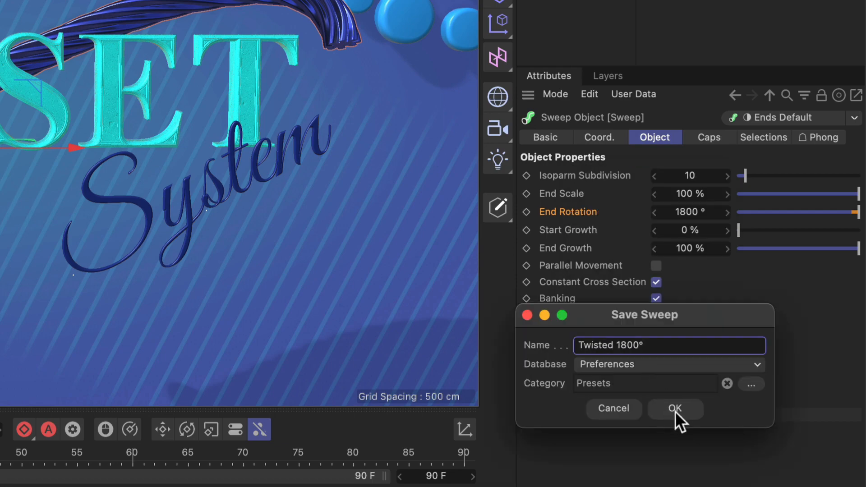
left_click(675, 409)
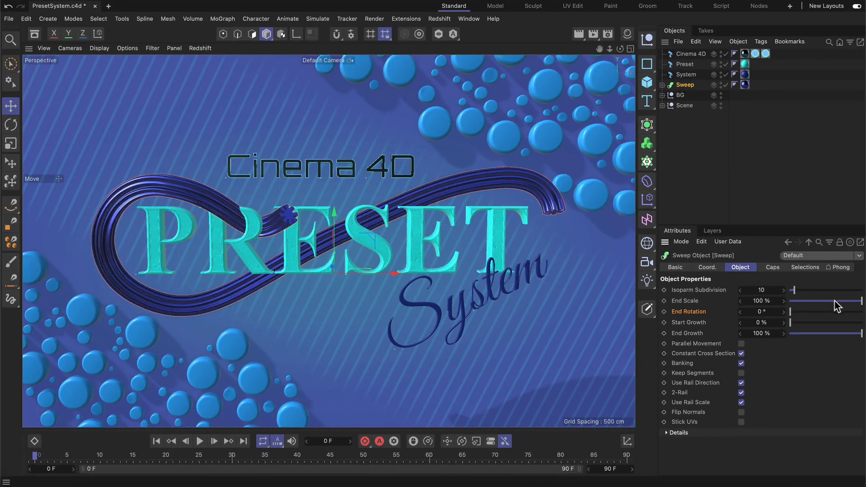
left_click(858, 255)
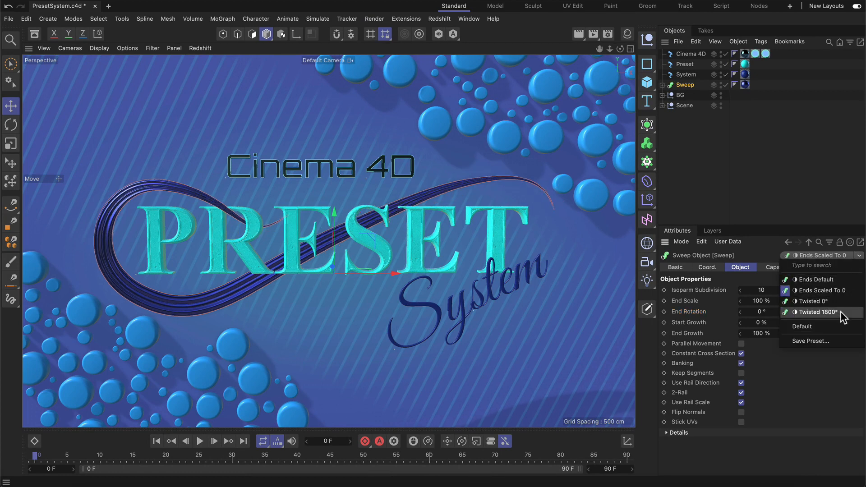
left_click(819, 313)
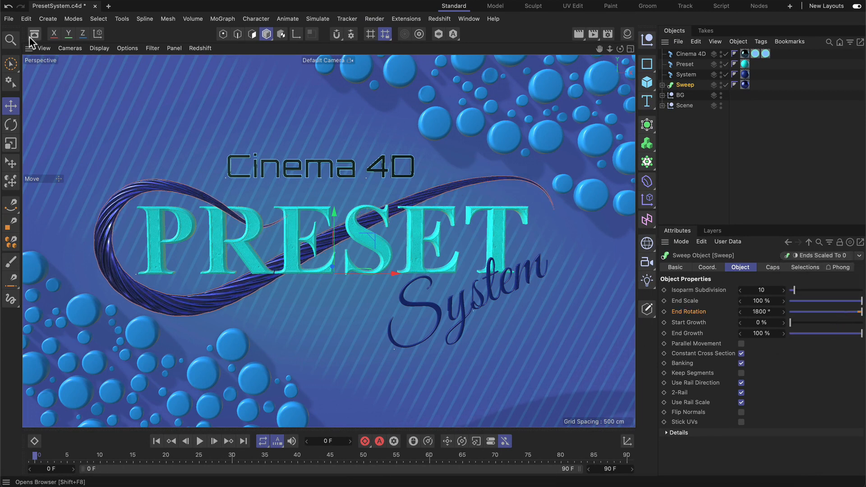
left_click(32, 35)
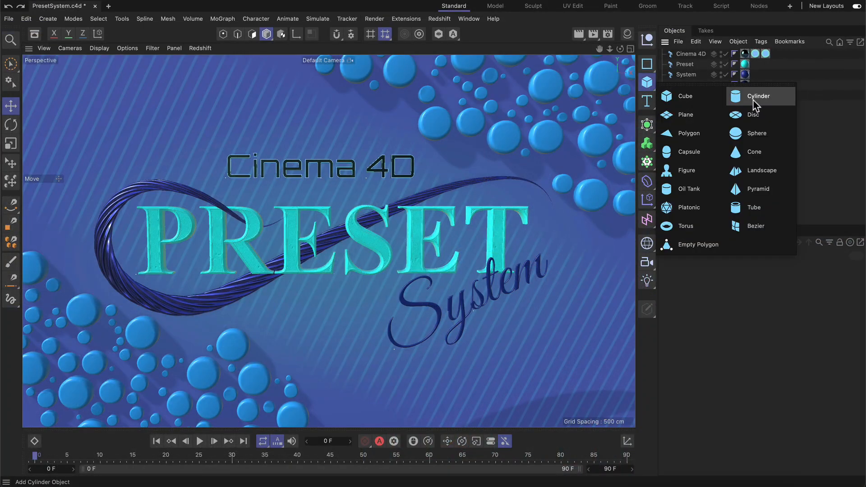
- Show the Presets category in the Asset Browser and enable Edit Palettes in the Command Manager
left_click(758, 95)
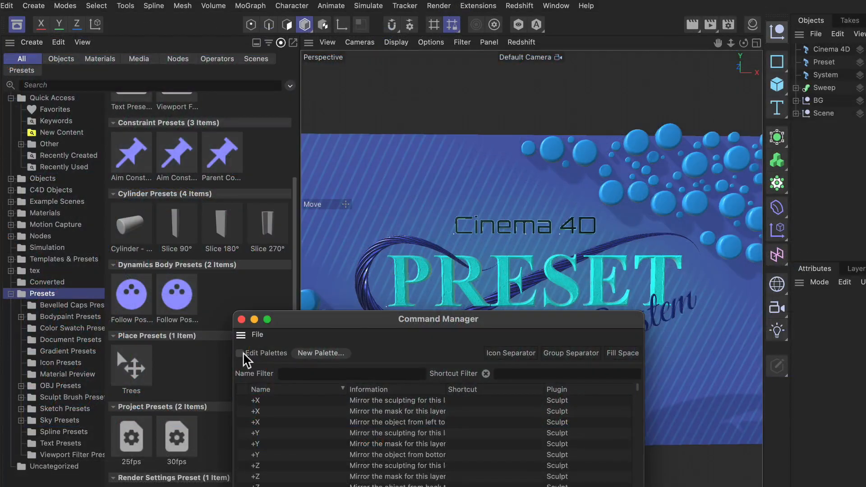
left_click(239, 354)
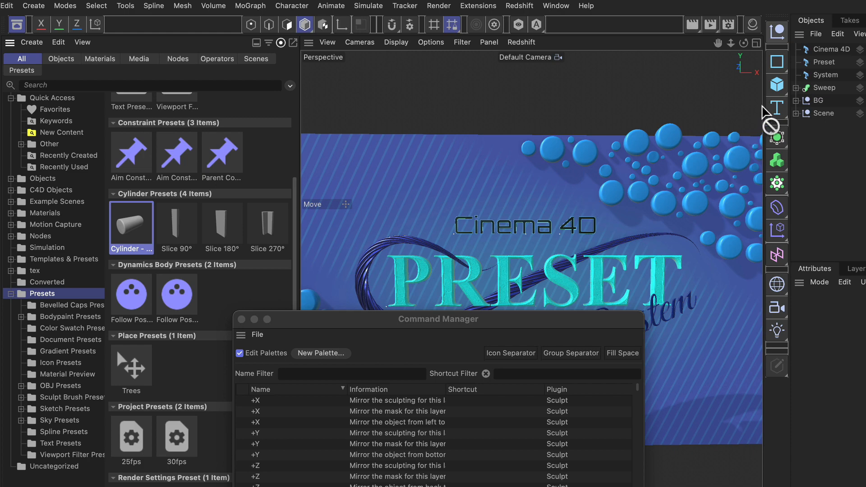